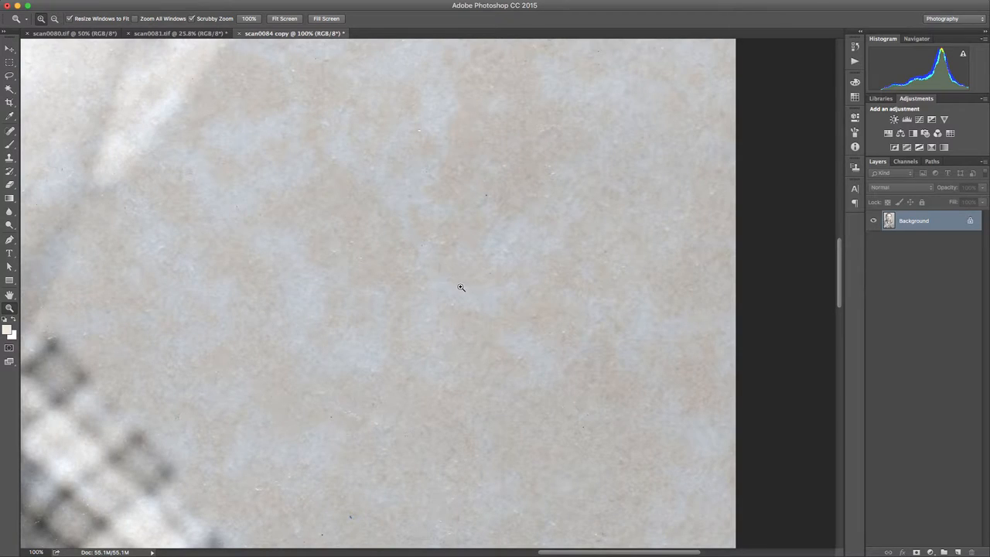
pyautogui.moveTo(275, 210)
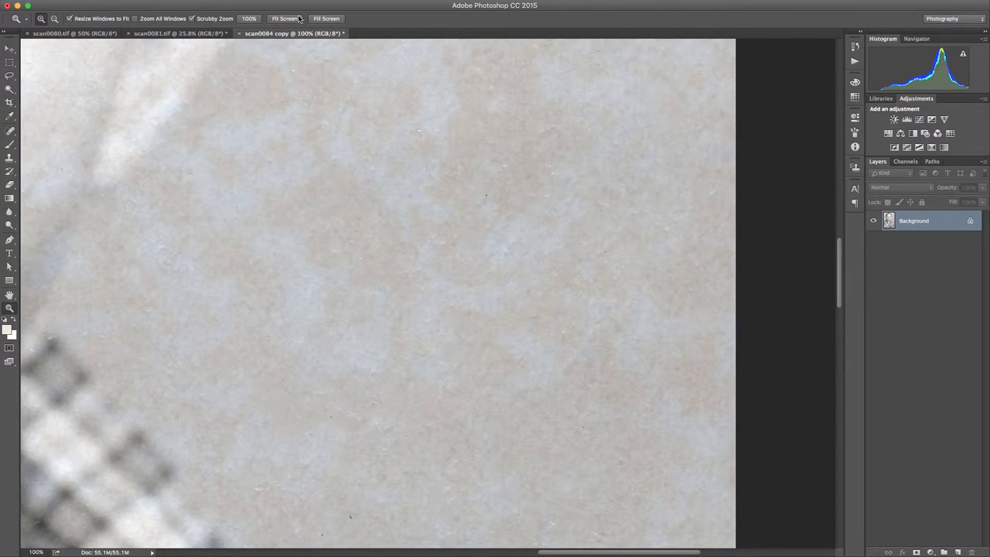
# Fit the whole scanned portrait in the window with Fit Screen.
pyautogui.click(325, 19)
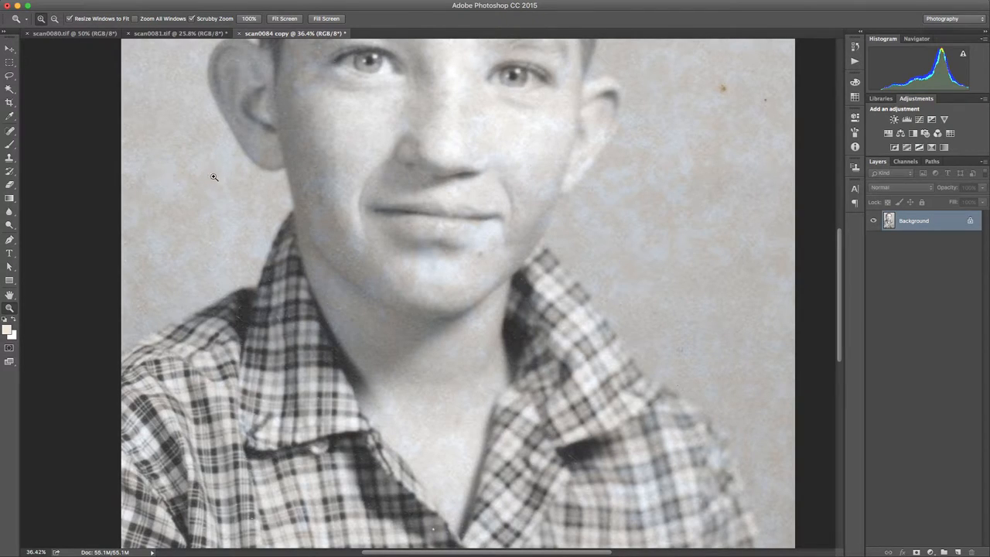
pyautogui.moveTo(324, 74)
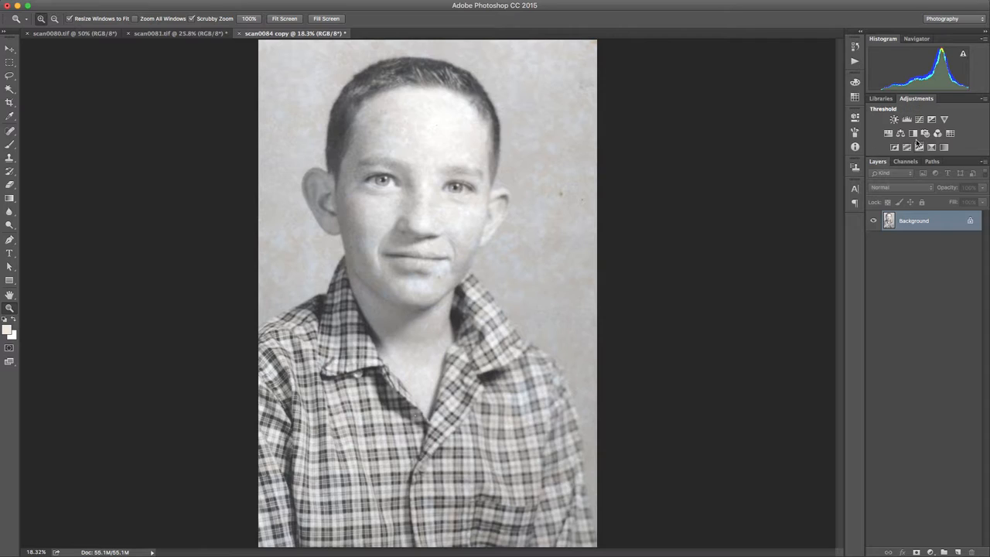
# Add a Black & White adjustment layer above the Background layer.
pyautogui.click(919, 119)
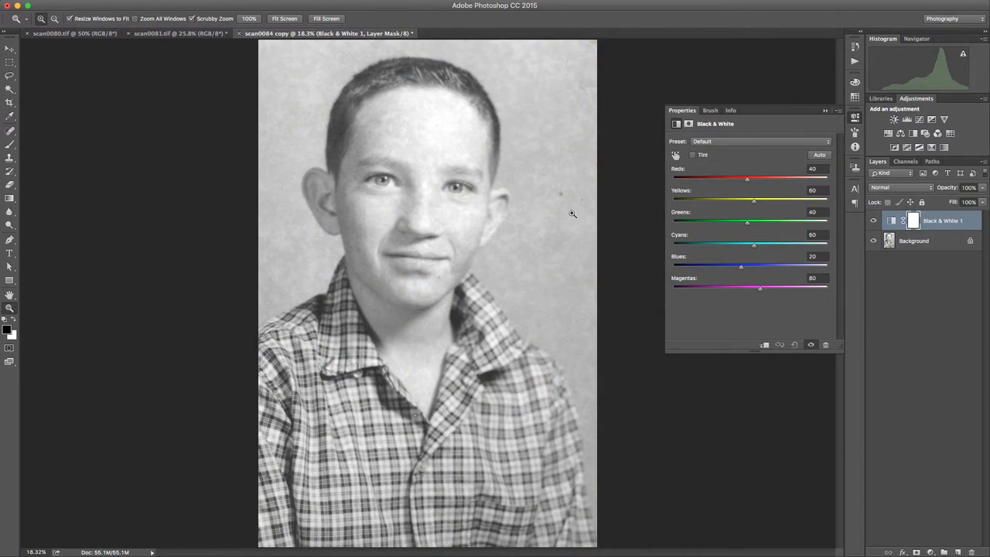
pyautogui.moveTo(541, 225)
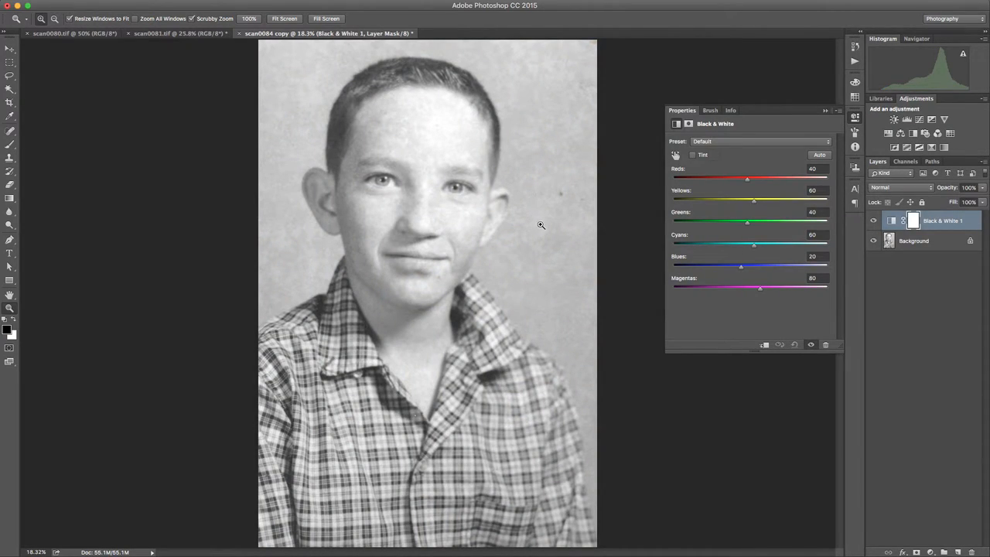
pyautogui.moveTo(523, 219)
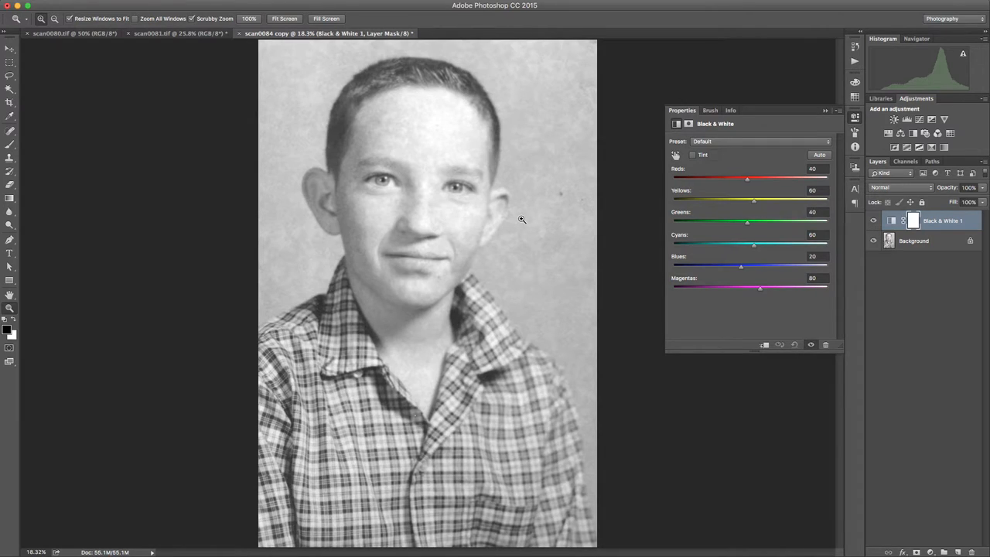
pyautogui.moveTo(522, 232)
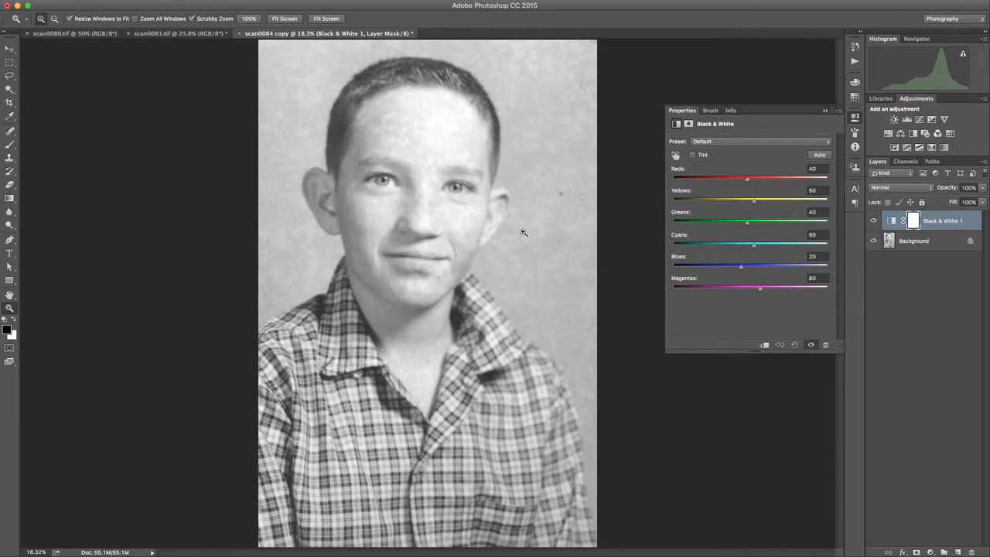
pyautogui.moveTo(675, 222)
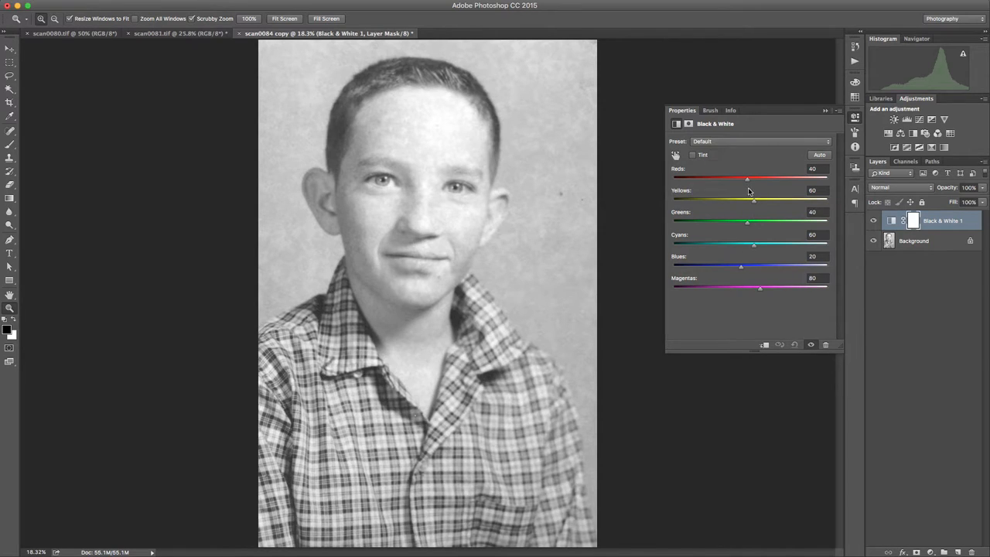
# Sweep the Yellows slider to test the mottling and settle it near 219.
pyautogui.moveTo(755, 199); pyautogui.dragTo(751, 199)
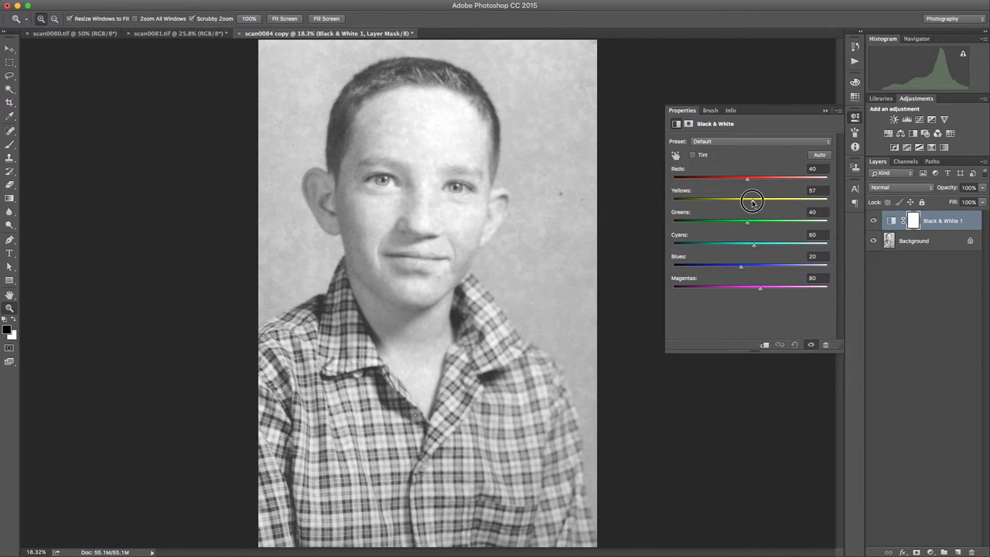
pyautogui.moveTo(750, 201); pyautogui.dragTo(687, 201)
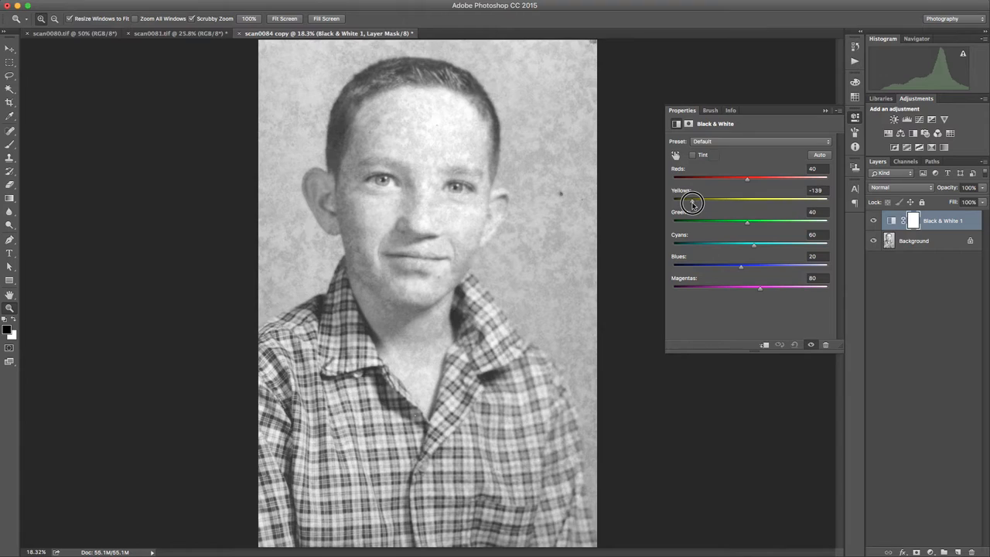
pyautogui.moveTo(688, 200); pyautogui.dragTo(761, 199)
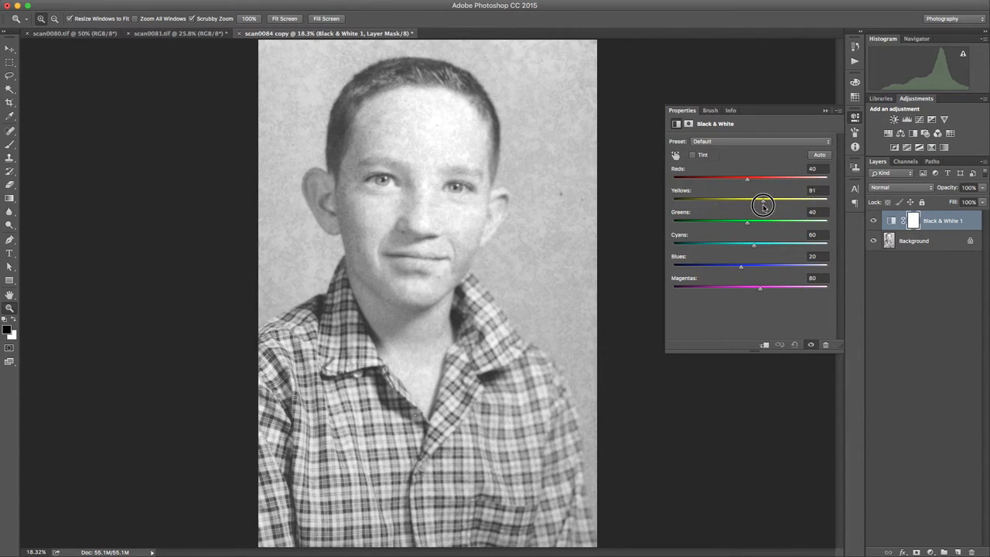
pyautogui.moveTo(761, 204); pyautogui.dragTo(785, 204)
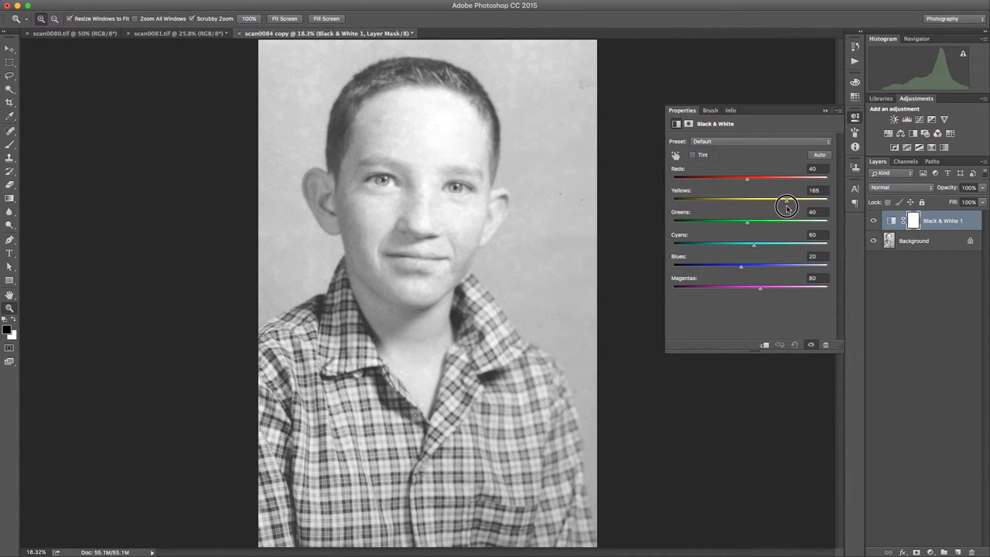
pyautogui.moveTo(785, 208); pyautogui.dragTo(796, 207)
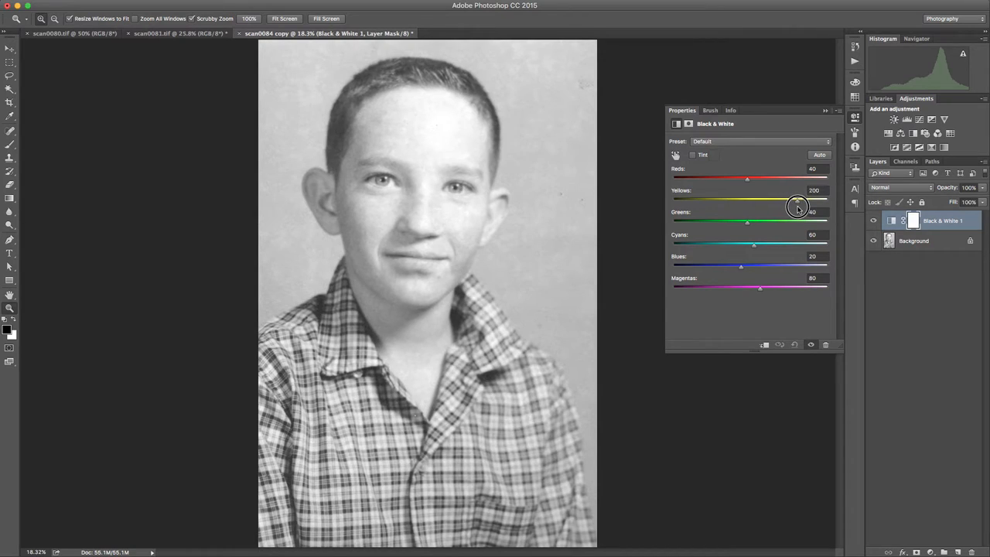
pyautogui.moveTo(796, 207); pyautogui.dragTo(804, 207)
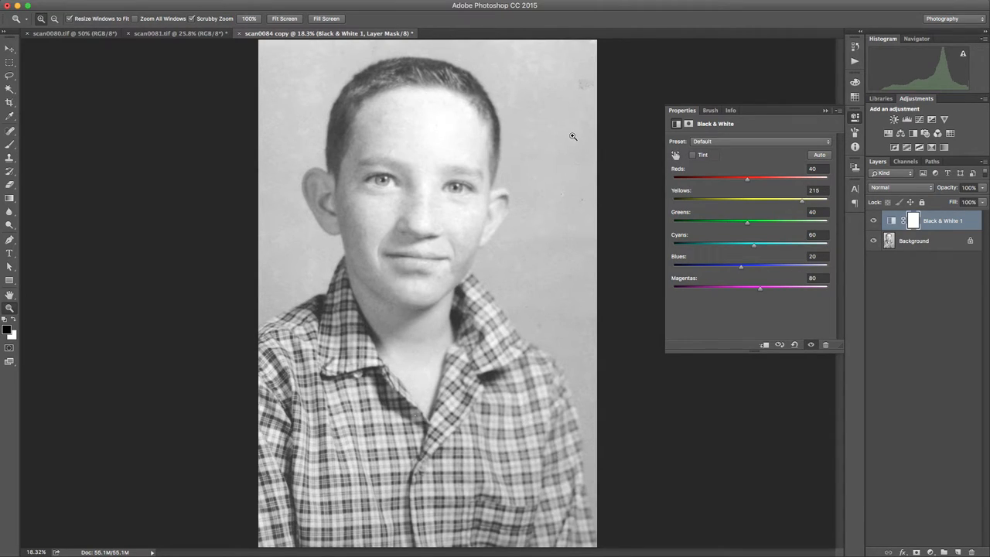
pyautogui.moveTo(516, 121)
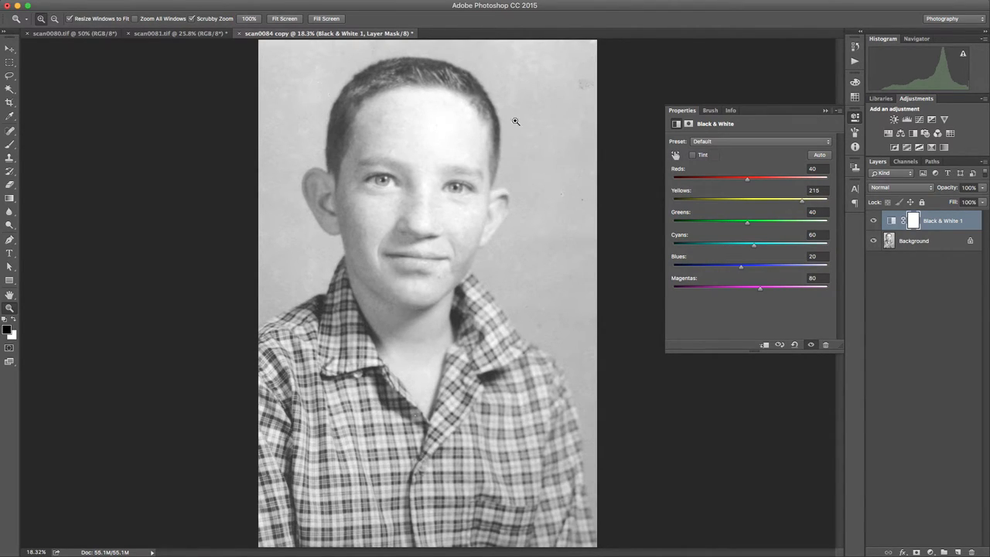
pyautogui.moveTo(739, 171)
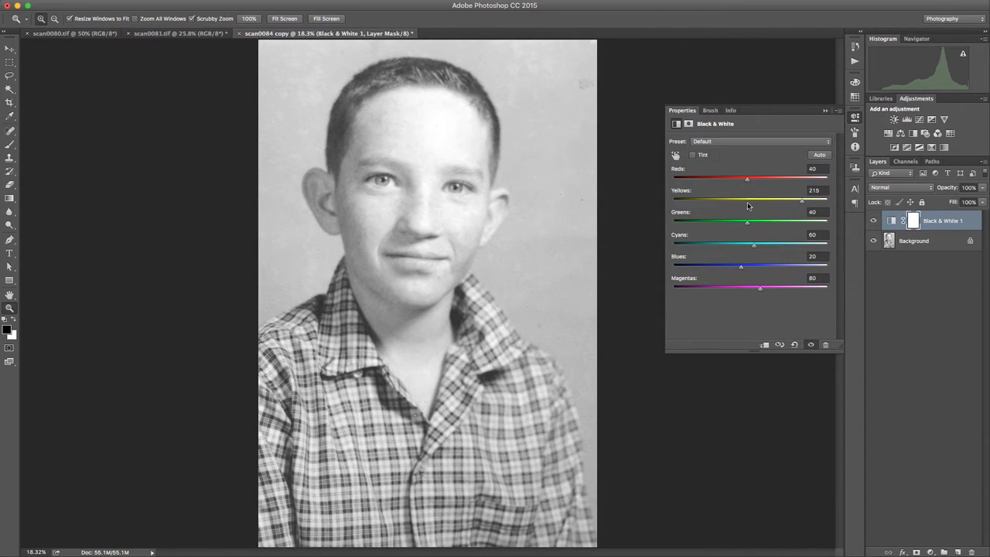
pyautogui.moveTo(748, 182)
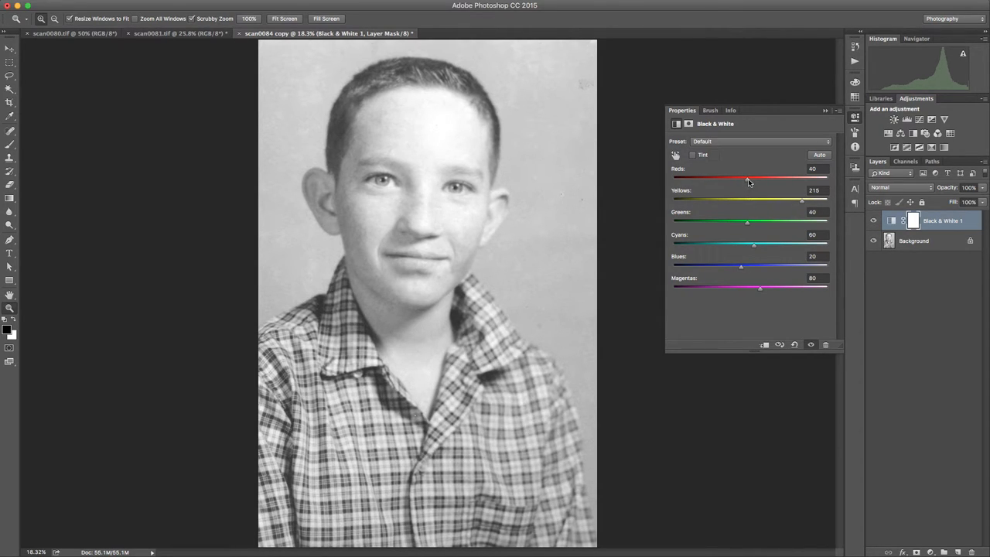
# Try Reds across its range, settle it near 28, and start raising Greens.
pyautogui.moveTo(748, 178); pyautogui.dragTo(800, 178)
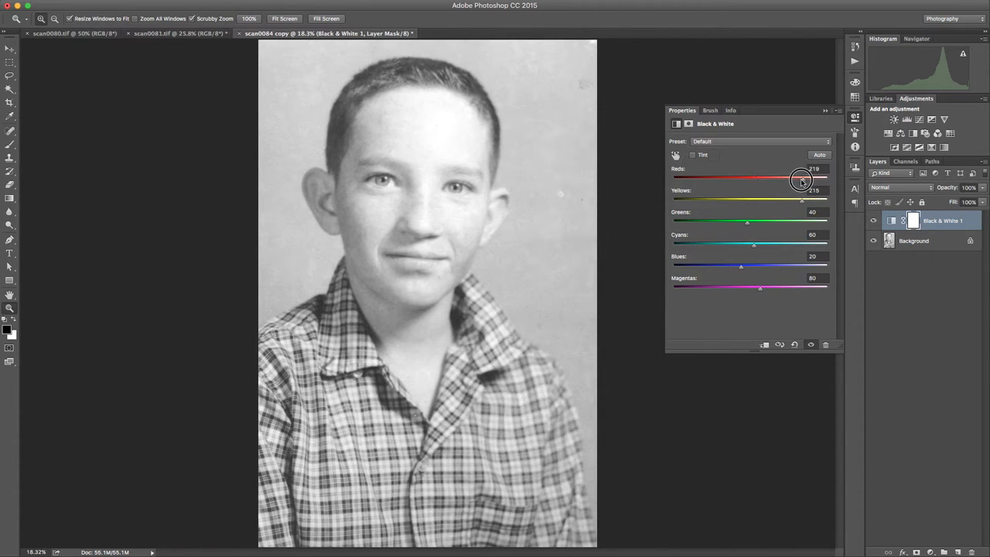
pyautogui.moveTo(801, 179); pyautogui.dragTo(813, 179)
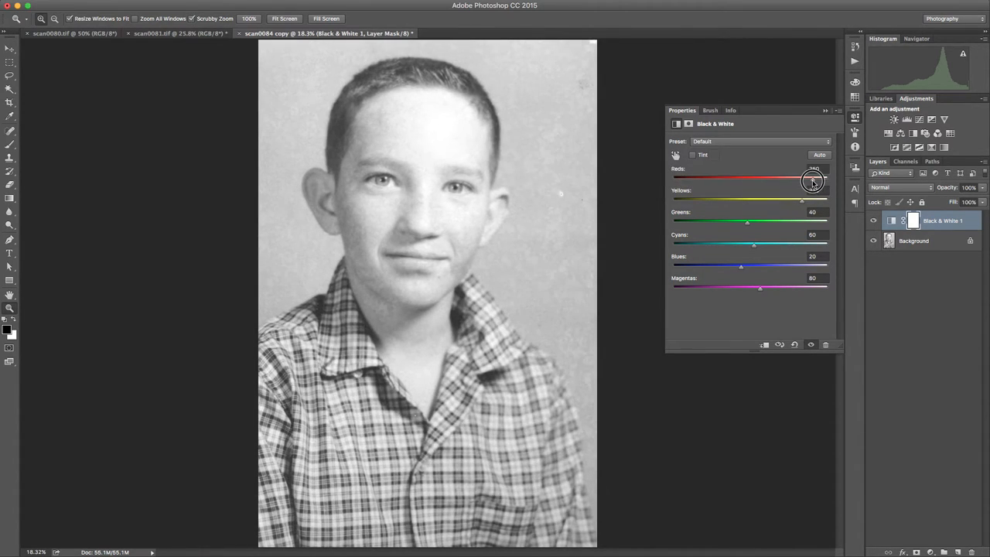
pyautogui.moveTo(812, 176); pyautogui.dragTo(667, 176)
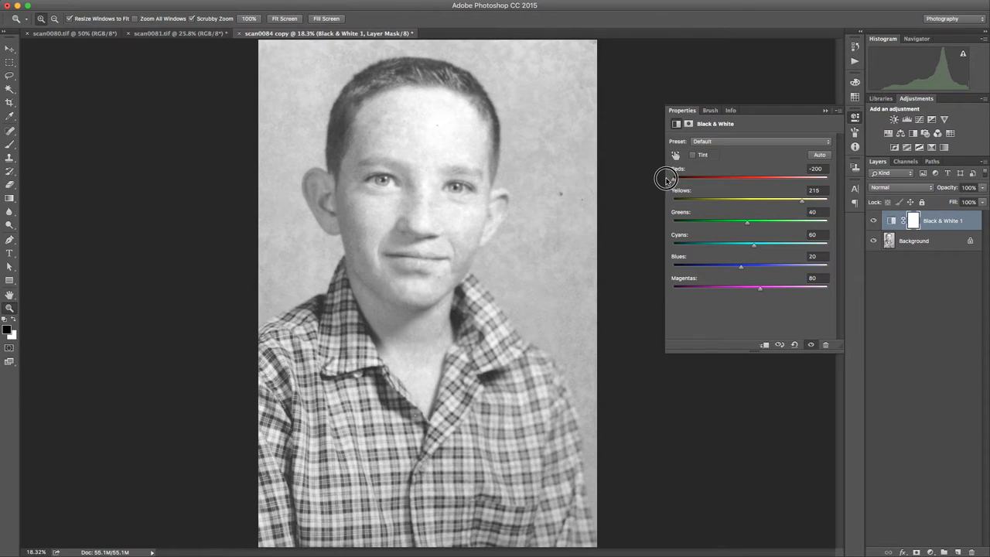
pyautogui.moveTo(668, 177); pyautogui.dragTo(770, 178)
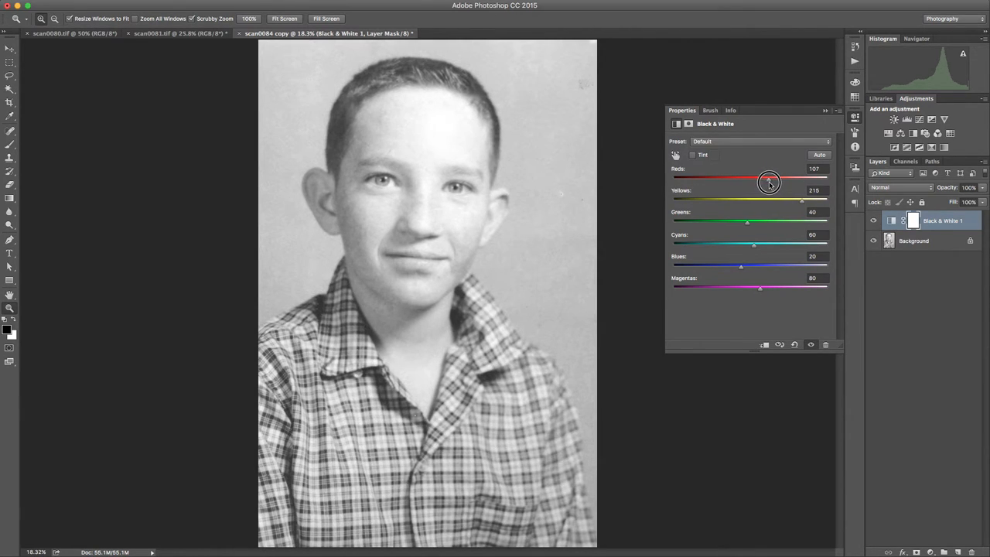
pyautogui.moveTo(766, 183); pyautogui.dragTo(770, 182)
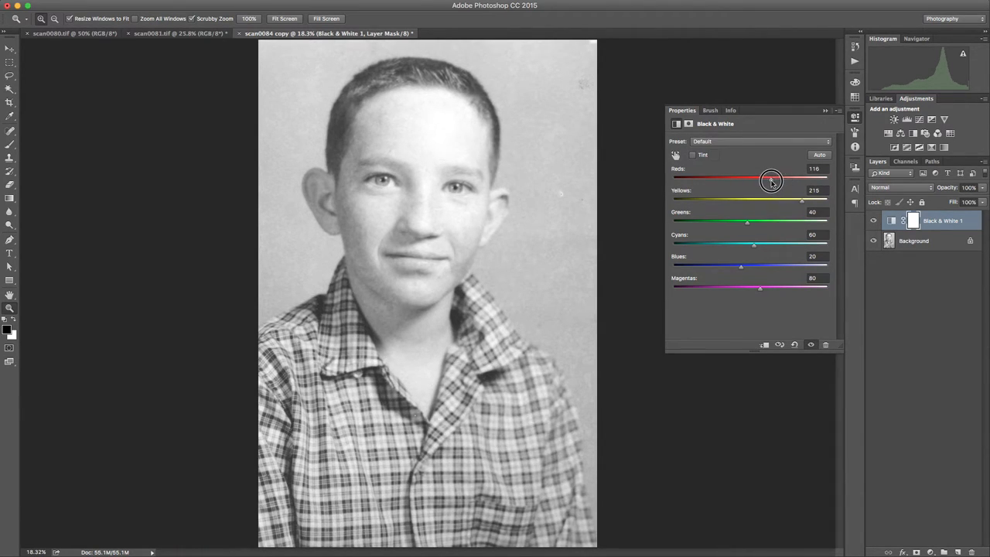
pyautogui.moveTo(770, 180); pyautogui.dragTo(767, 179)
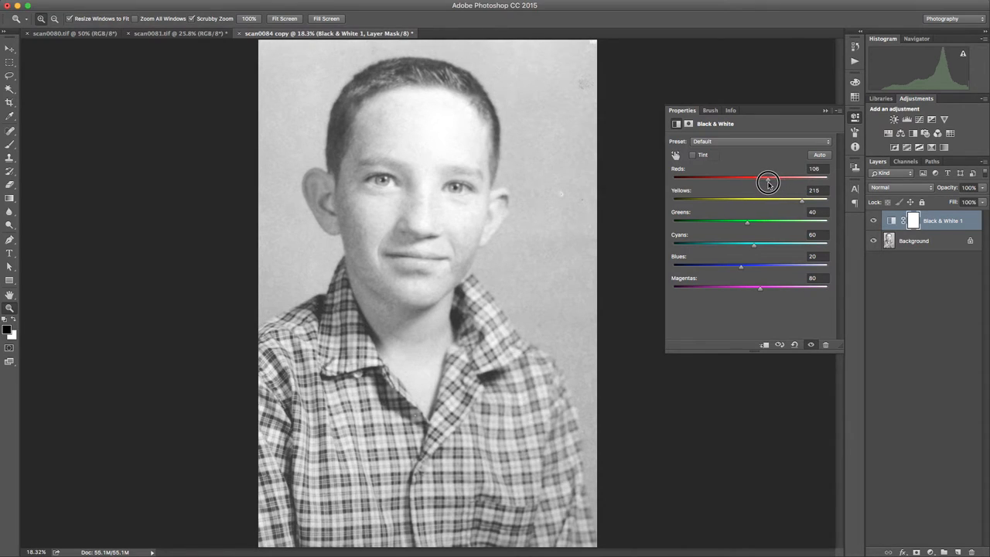
pyautogui.moveTo(767, 181); pyautogui.dragTo(748, 181)
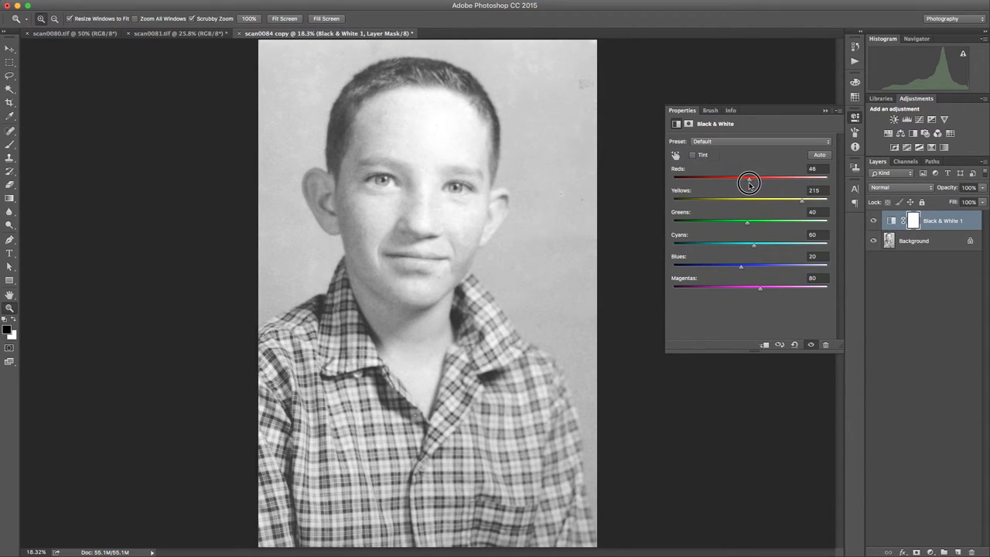
pyautogui.moveTo(766, 178); pyautogui.dragTo(745, 178)
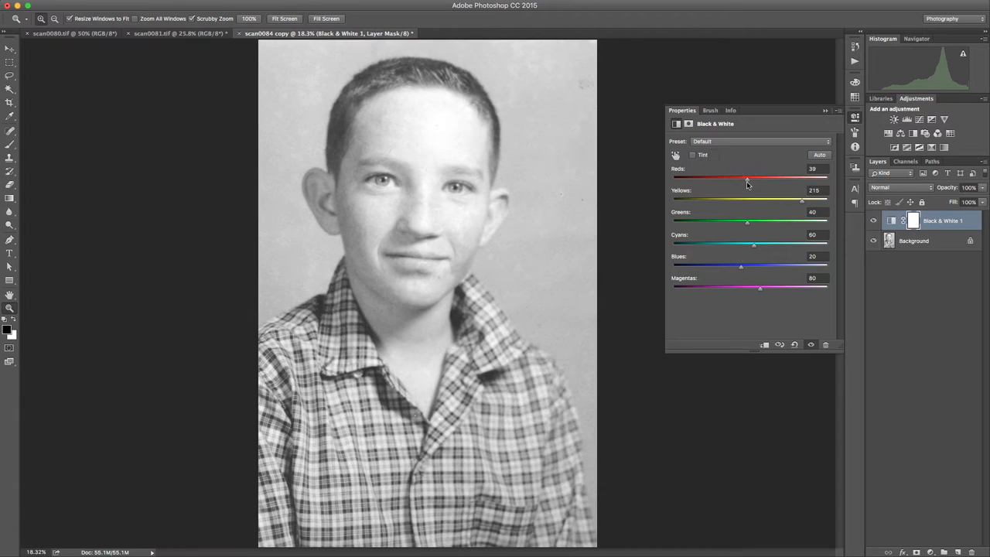
pyautogui.moveTo(747, 223); pyautogui.dragTo(798, 223)
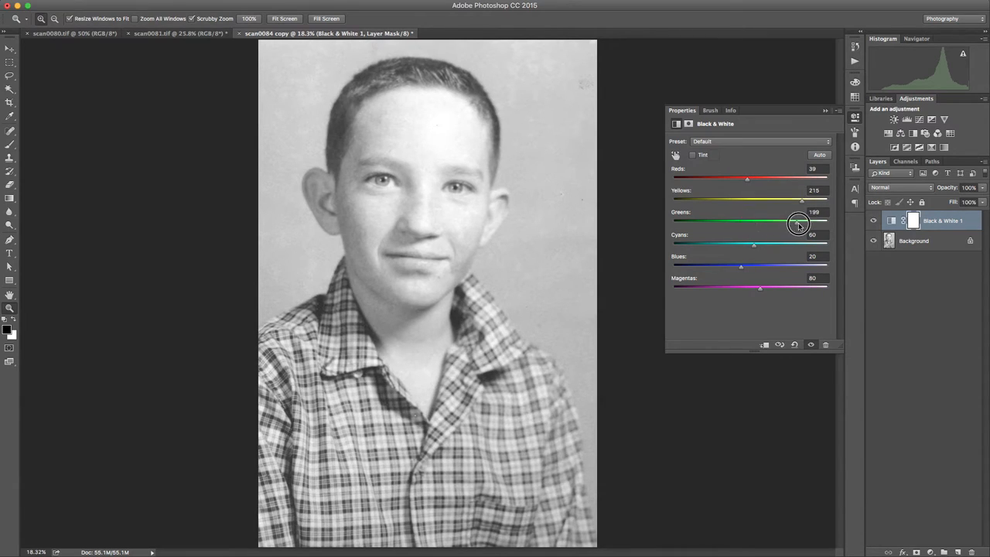
# Set Greens to about 92, then swing Cyans between extremes and settle it near -9.
pyautogui.moveTo(801, 223); pyautogui.dragTo(750, 223)
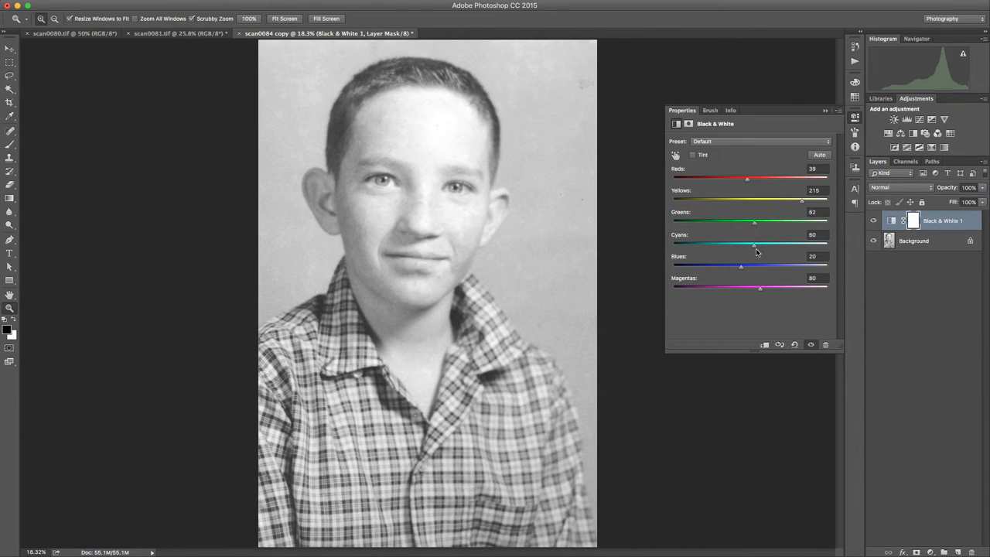
pyautogui.moveTo(751, 245); pyautogui.dragTo(689, 244)
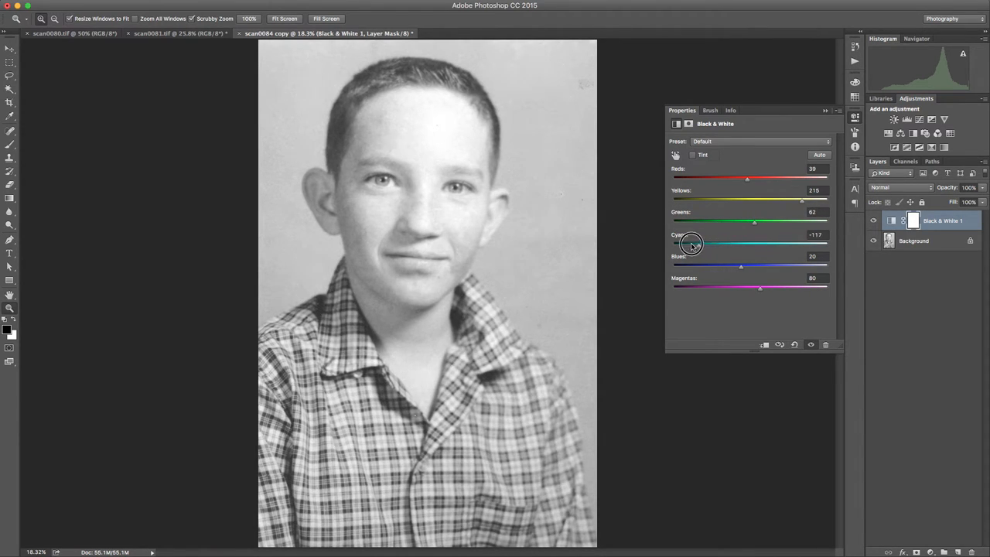
pyautogui.moveTo(690, 241); pyautogui.dragTo(705, 240)
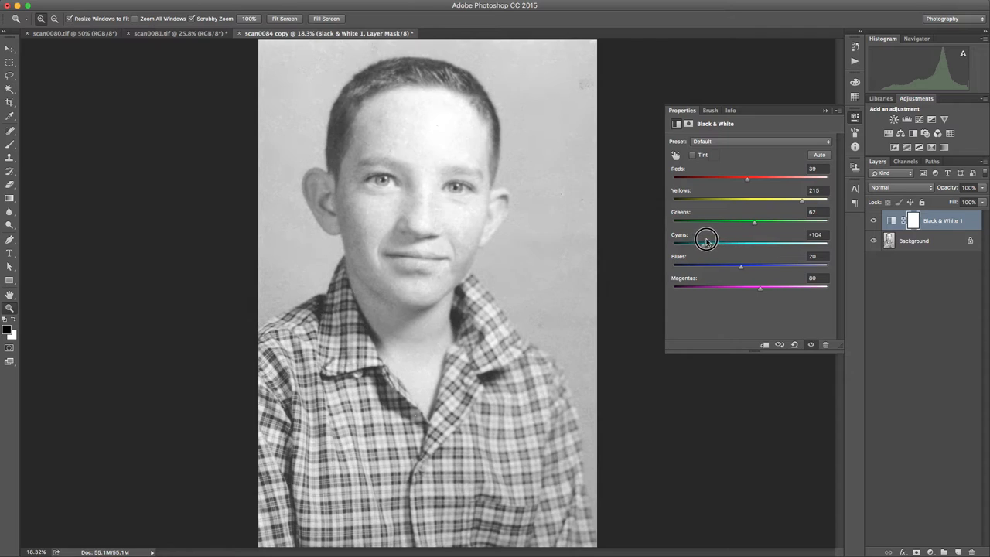
pyautogui.moveTo(705, 241); pyautogui.dragTo(768, 241)
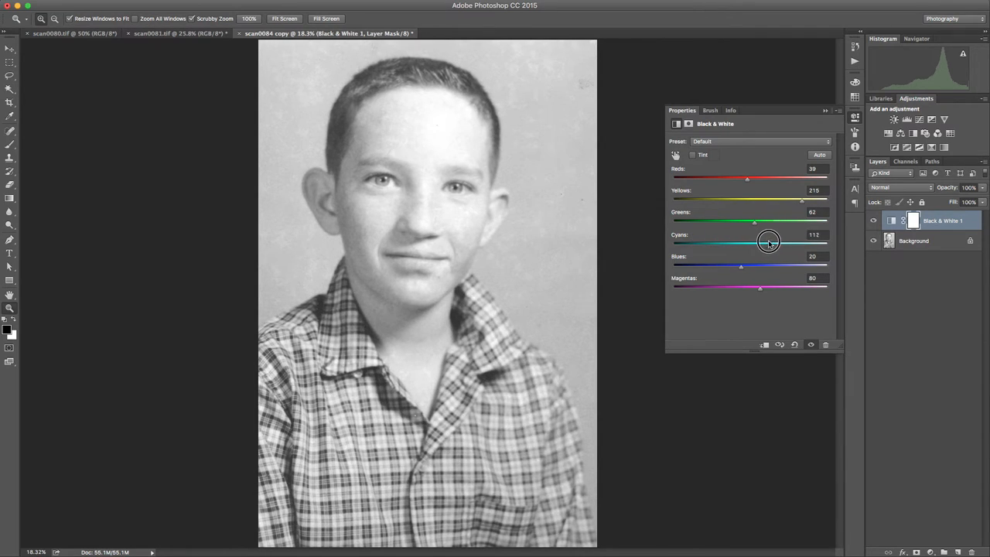
pyautogui.moveTo(769, 241); pyautogui.dragTo(731, 242)
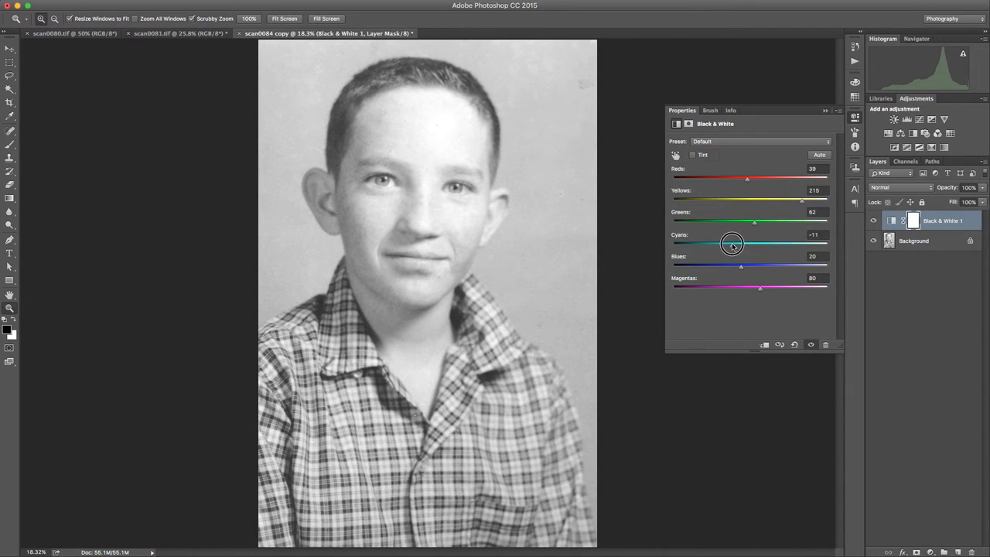
pyautogui.moveTo(730, 244); pyautogui.dragTo(742, 244)
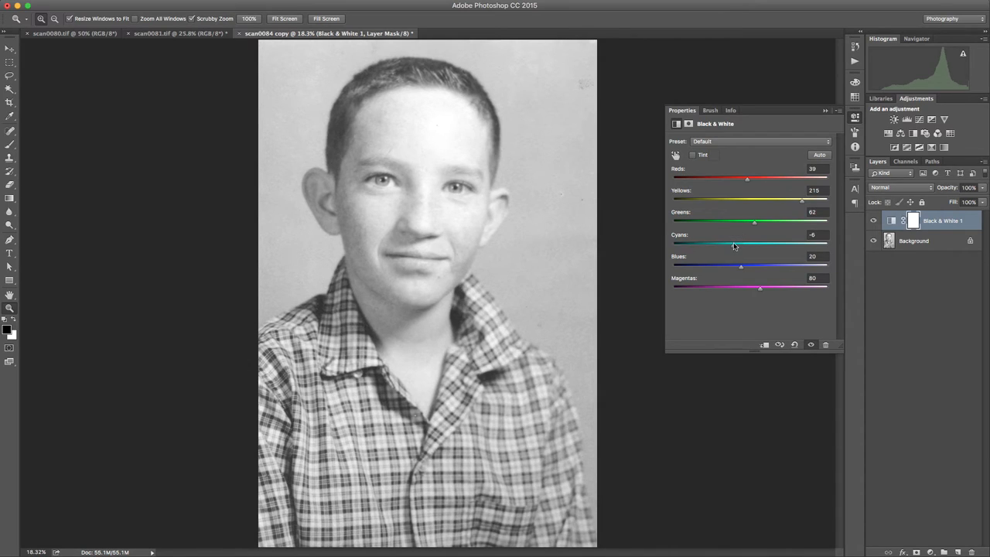
pyautogui.moveTo(736, 269)
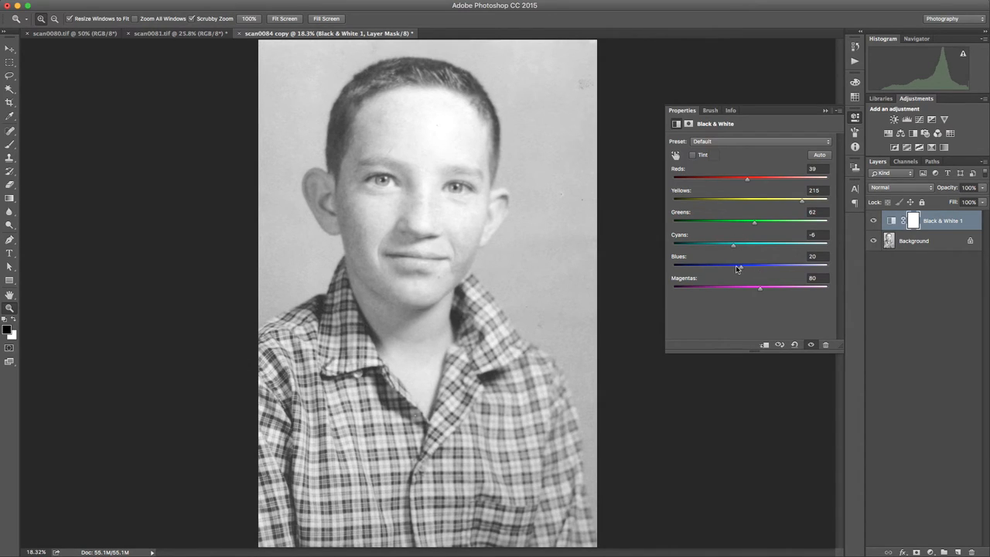
pyautogui.moveTo(742, 269)
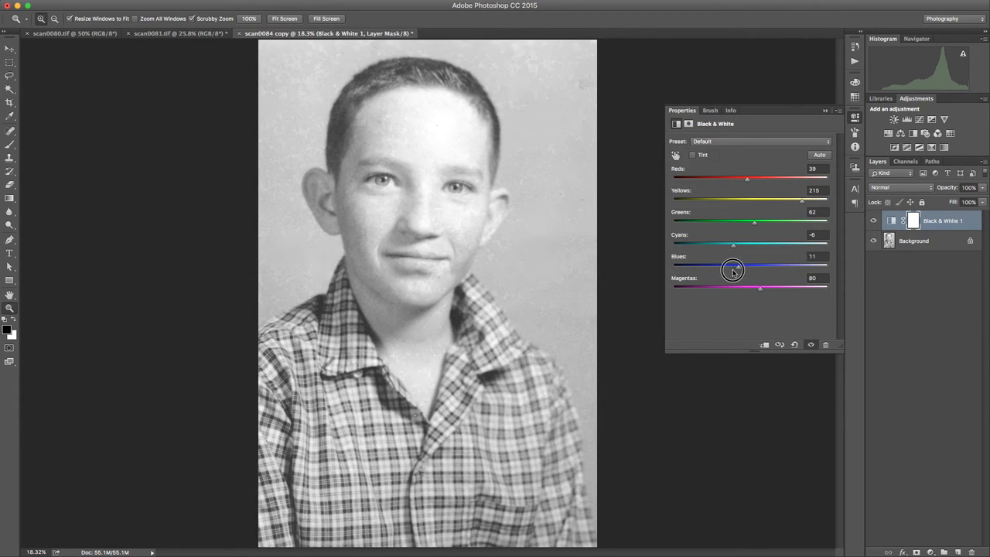
# Settle Blues near 8 and Magentas around 77 to finish the gray mix.
pyautogui.moveTo(733, 269); pyautogui.dragTo(804, 270)
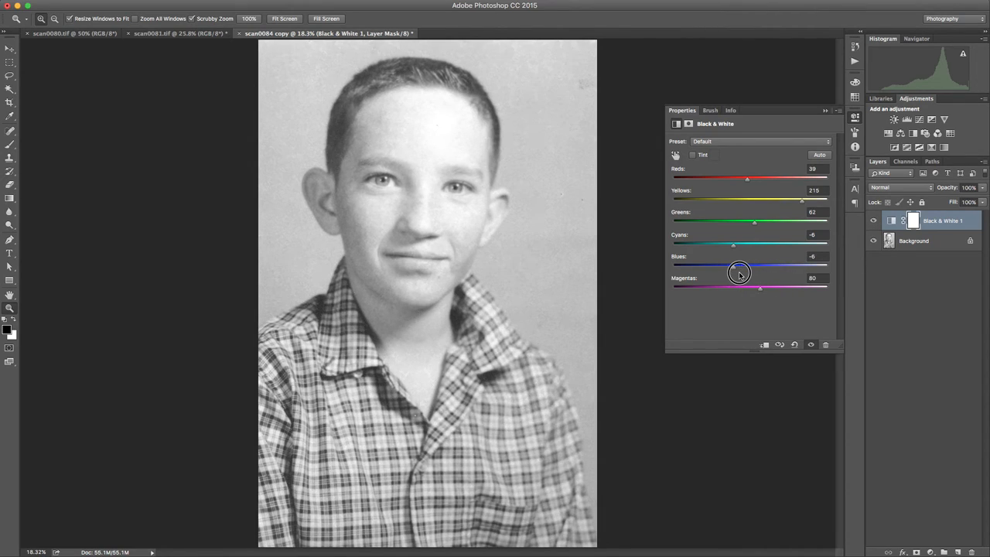
pyautogui.moveTo(733, 266); pyautogui.dragTo(750, 266)
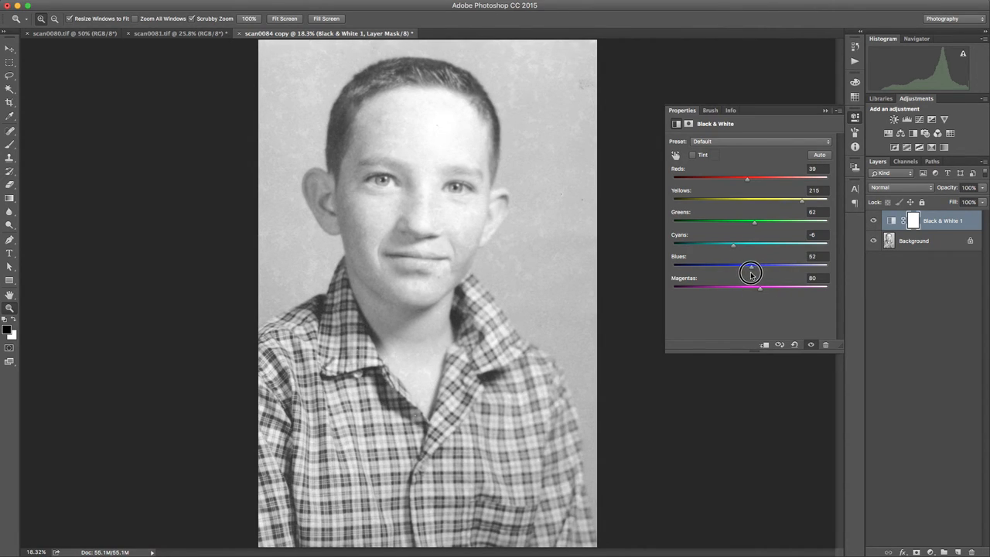
pyautogui.moveTo(750, 266); pyautogui.dragTo(736, 266)
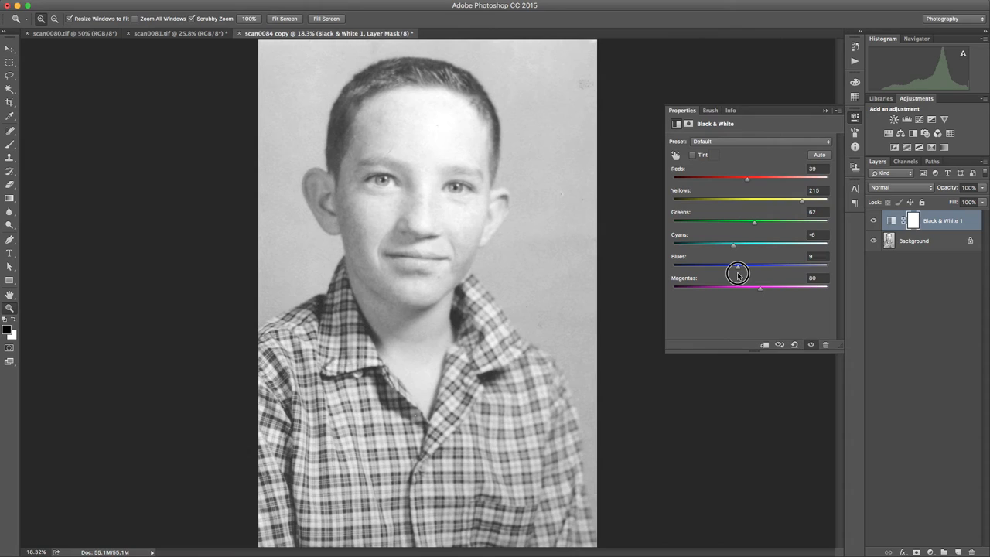
pyautogui.moveTo(736, 274); pyautogui.dragTo(789, 289)
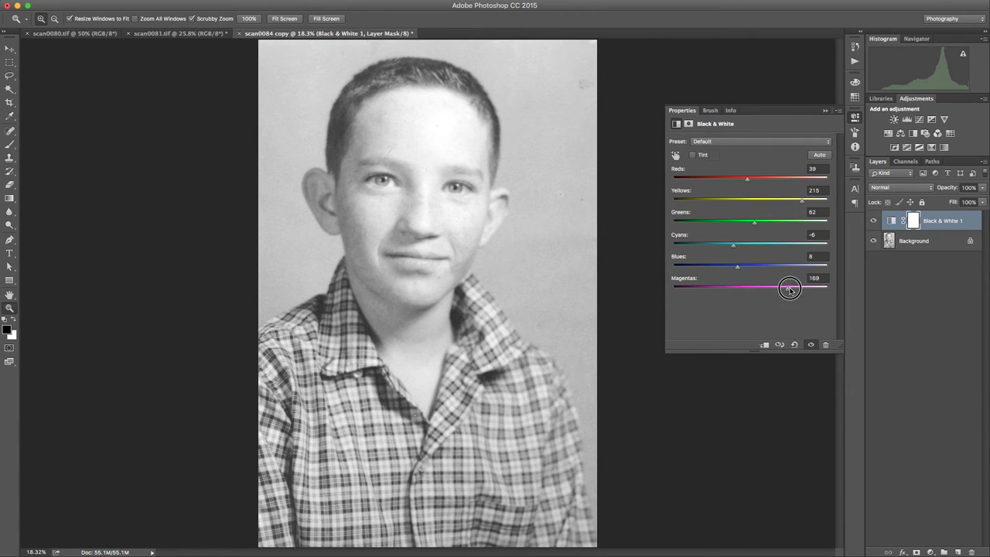
pyautogui.moveTo(789, 288); pyautogui.dragTo(758, 288)
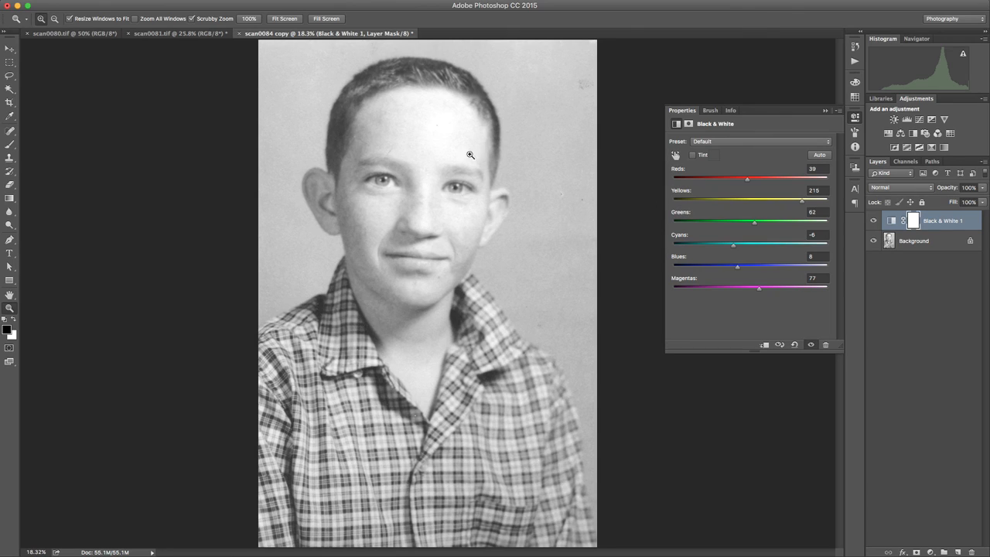
pyautogui.moveTo(766, 184)
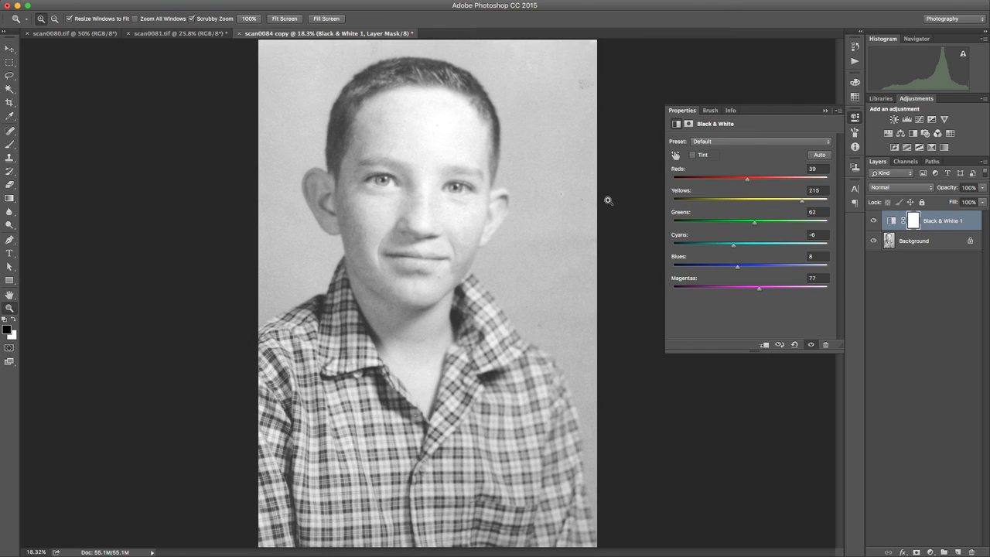
pyautogui.moveTo(857, 123)
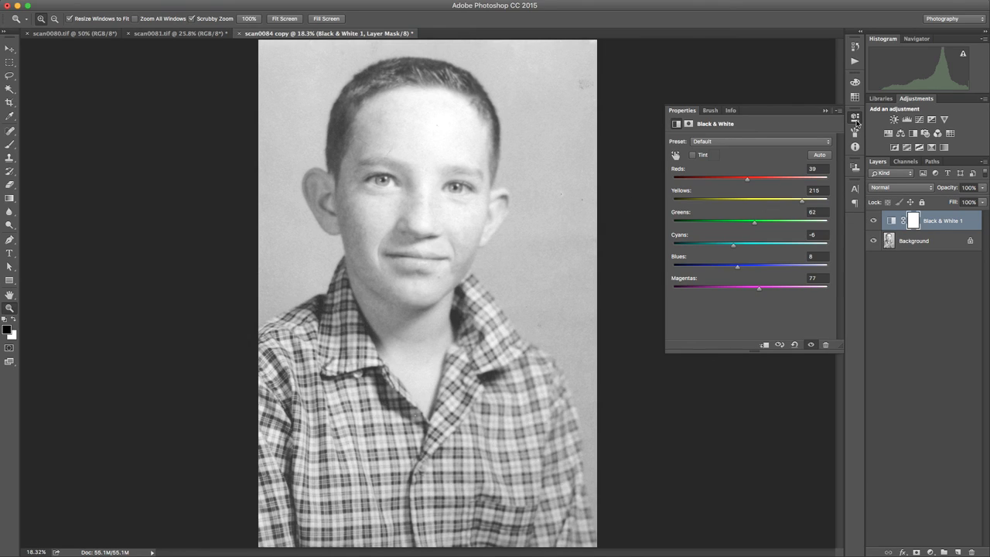